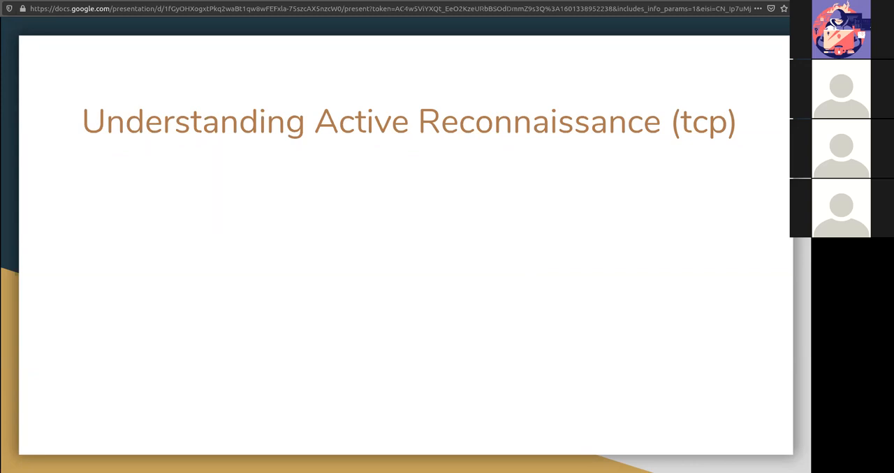
{"action": "mouse_move", "coordinate": [595, 383]}
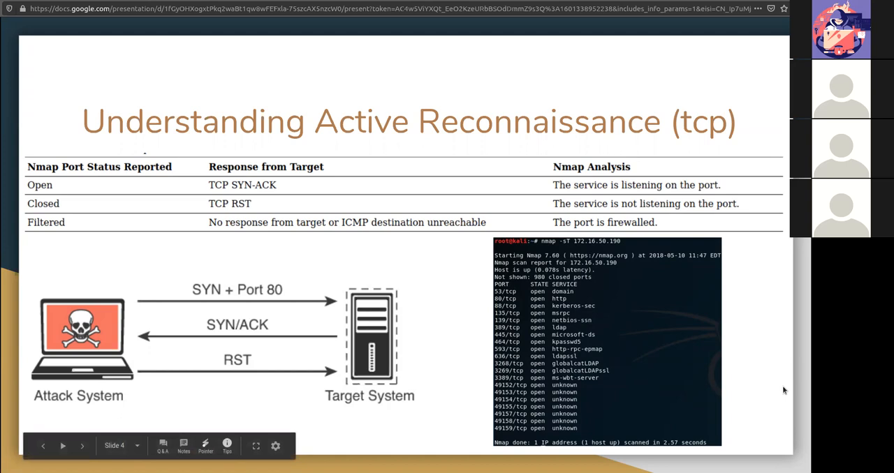
- Advance to the UDP Active Reconnaissance slide with its port table and nmap output
{"action": "left_click", "coordinate": [81, 447]}
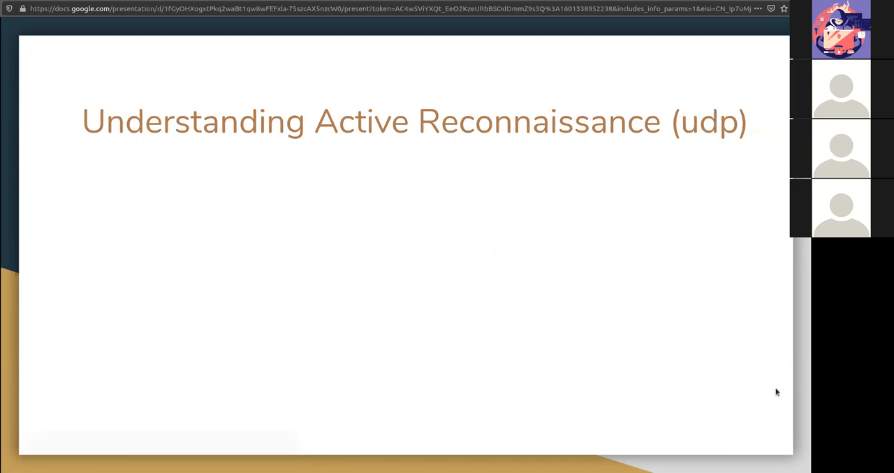
{"action": "mouse_move", "coordinate": [775, 405]}
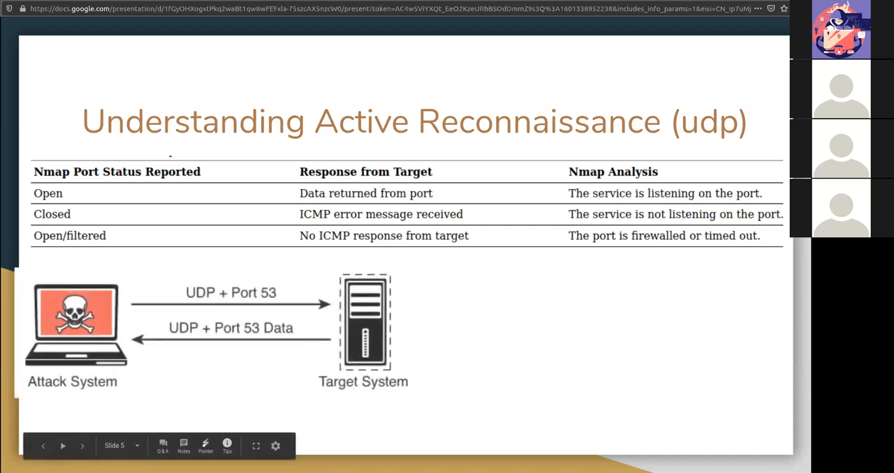
{"action": "mouse_move", "coordinate": [662, 436]}
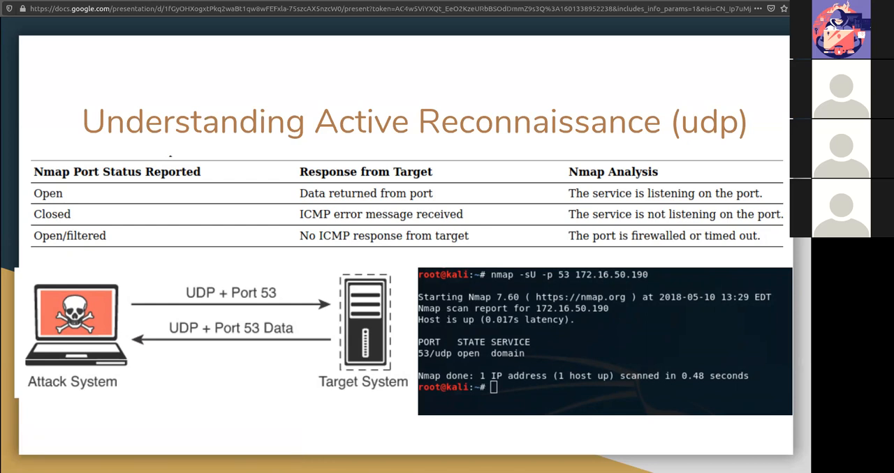
{"action": "mouse_move", "coordinate": [747, 429]}
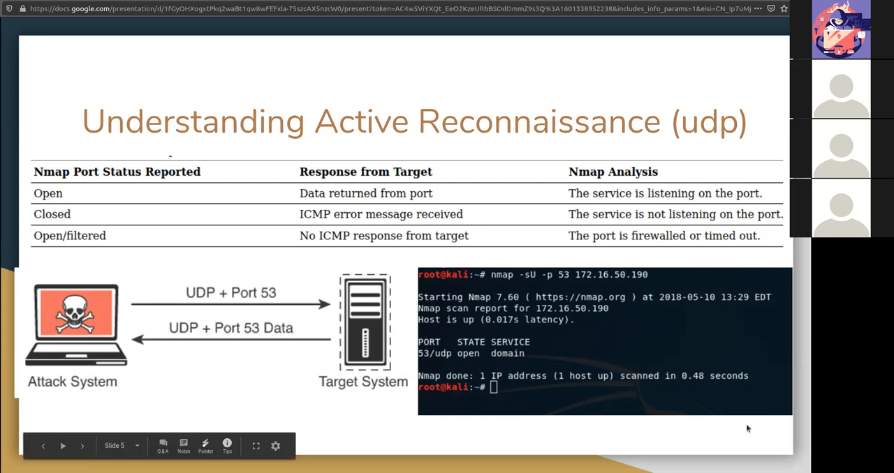
{"action": "left_click", "coordinate": [81, 445]}
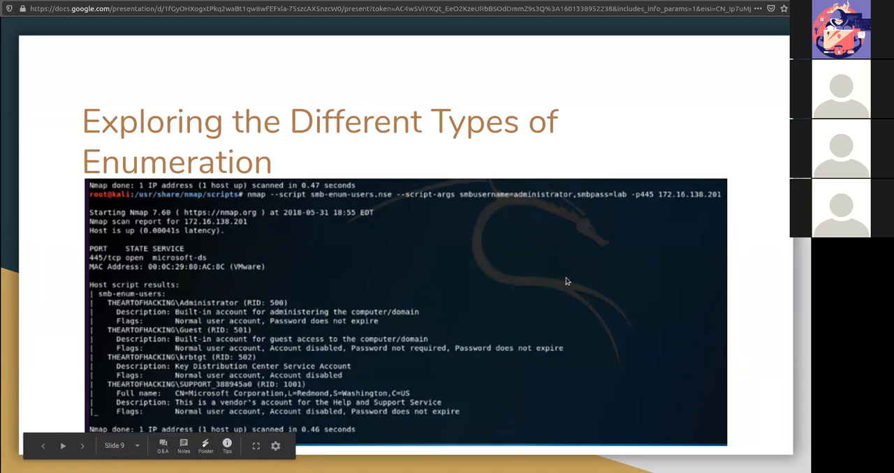
{"action": "mouse_move", "coordinate": [548, 188]}
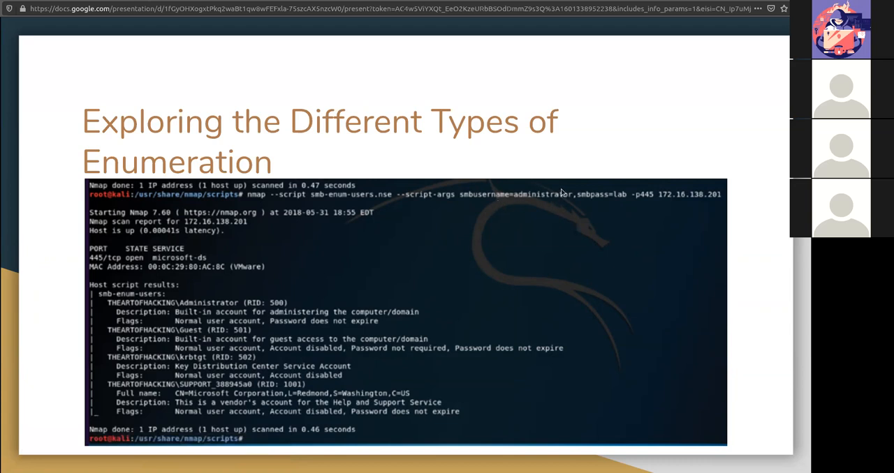
{"action": "mouse_move", "coordinate": [589, 187]}
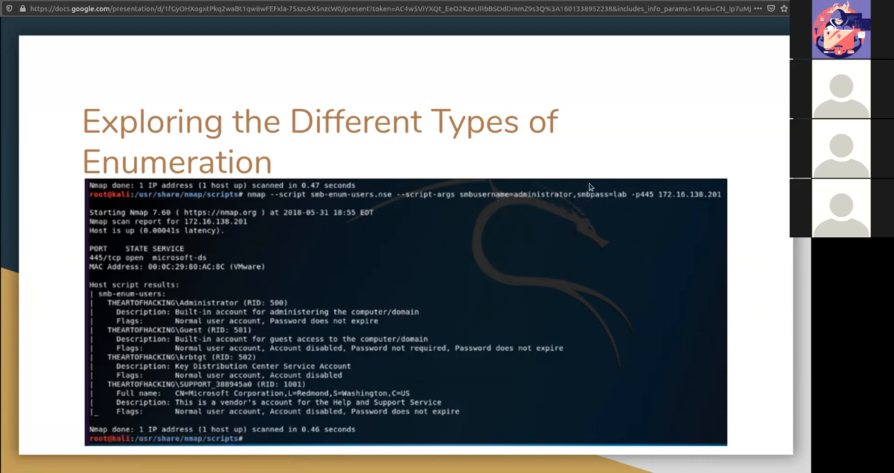
{"action": "mouse_move", "coordinate": [277, 261]}
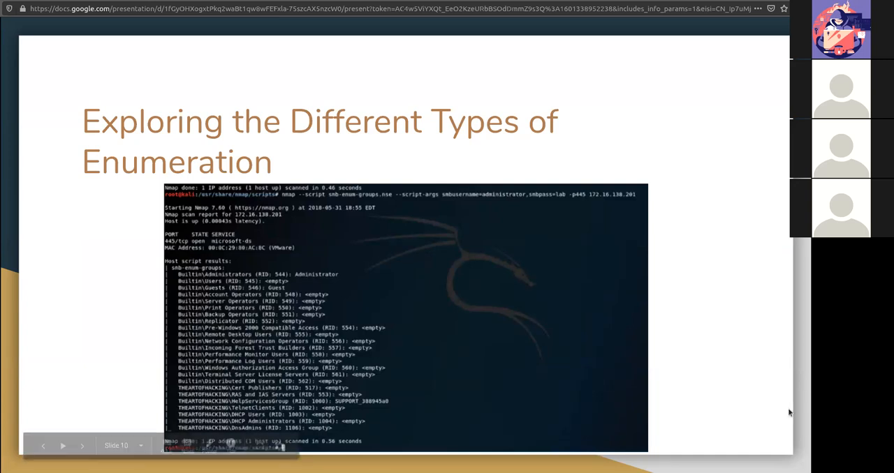
- Advance to slide 12 showing the nmap http-enum scan of theartofhacking.org
{"action": "left_click", "coordinate": [81, 445]}
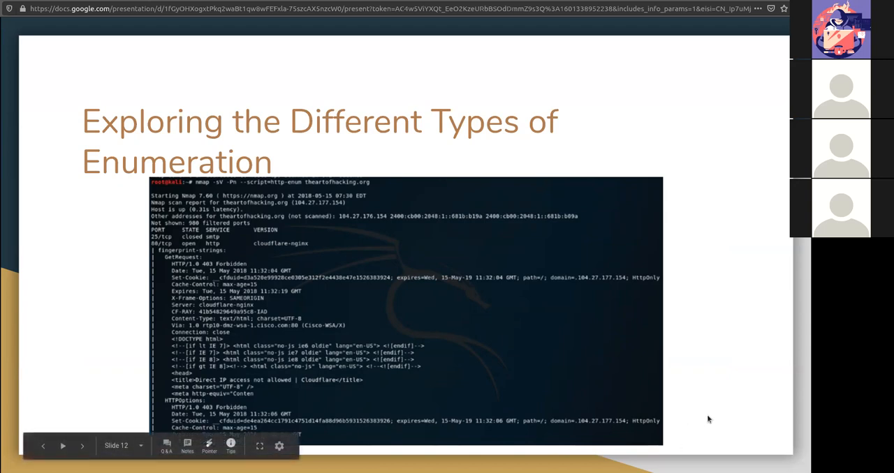
{"action": "left_click", "coordinate": [81, 446]}
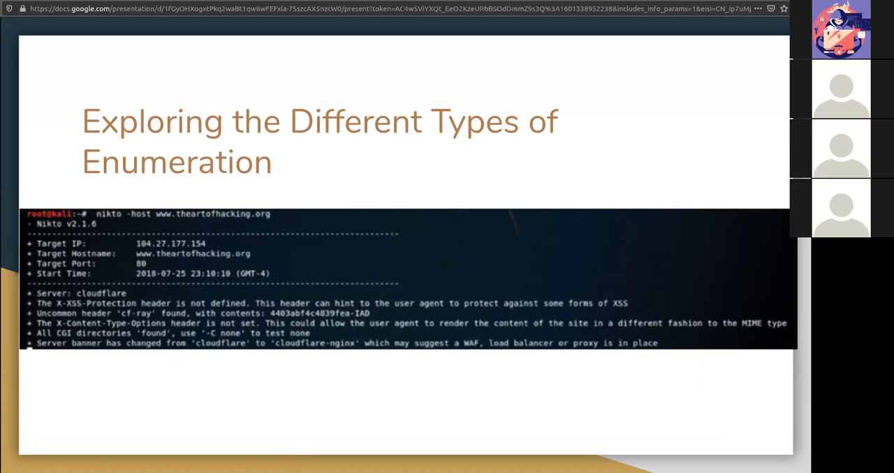
{"action": "mouse_move", "coordinate": [759, 393]}
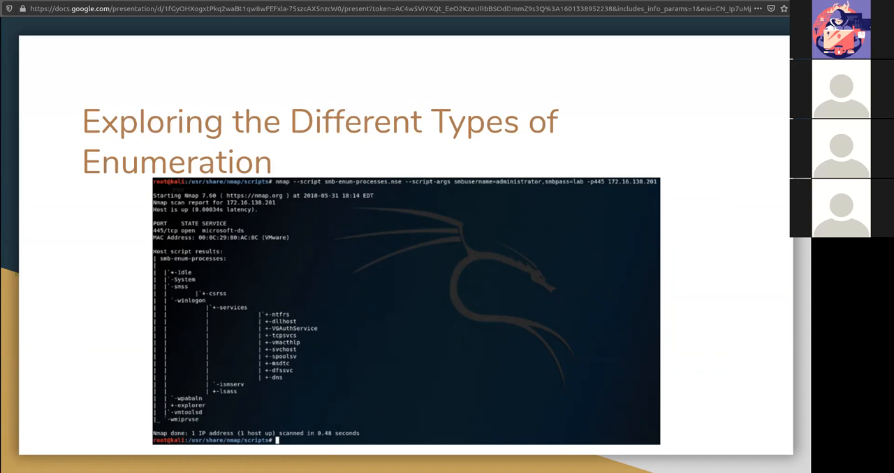
{"action": "mouse_move", "coordinate": [793, 341]}
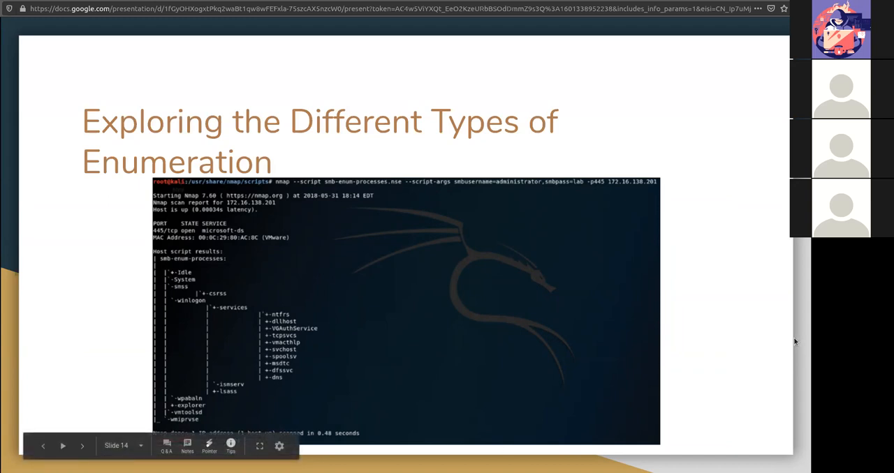
{"action": "left_click", "coordinate": [81, 445]}
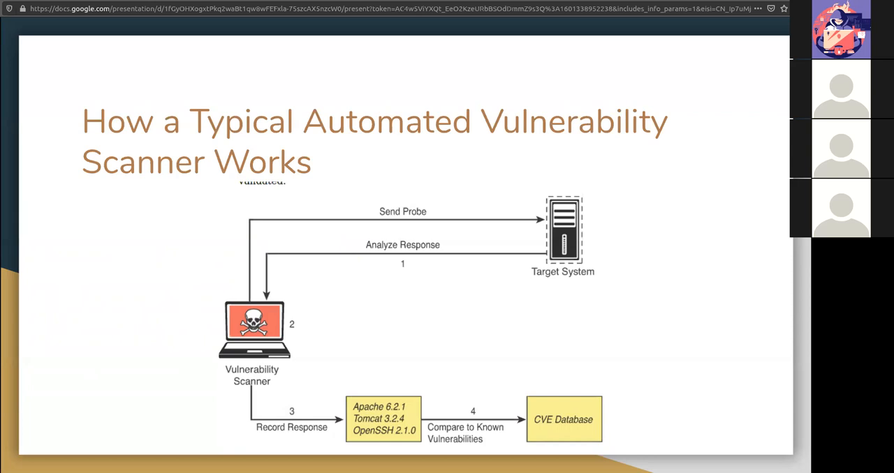
{"action": "mouse_move", "coordinate": [138, 377]}
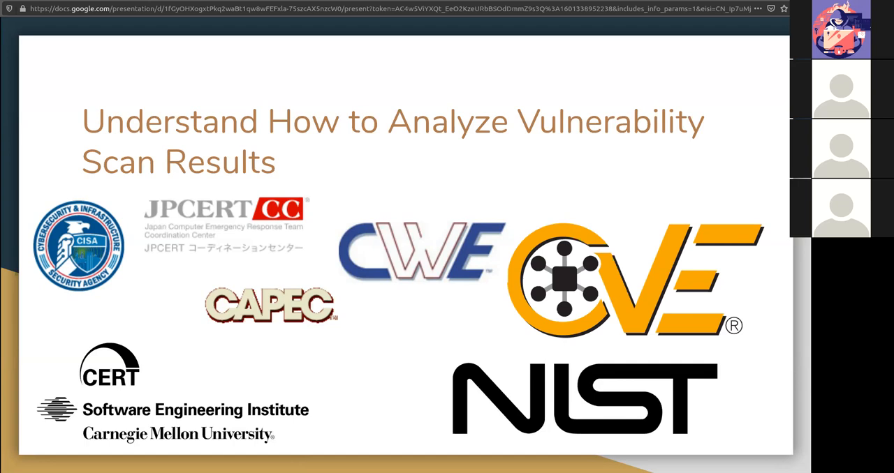
{"action": "mouse_move", "coordinate": [654, 445]}
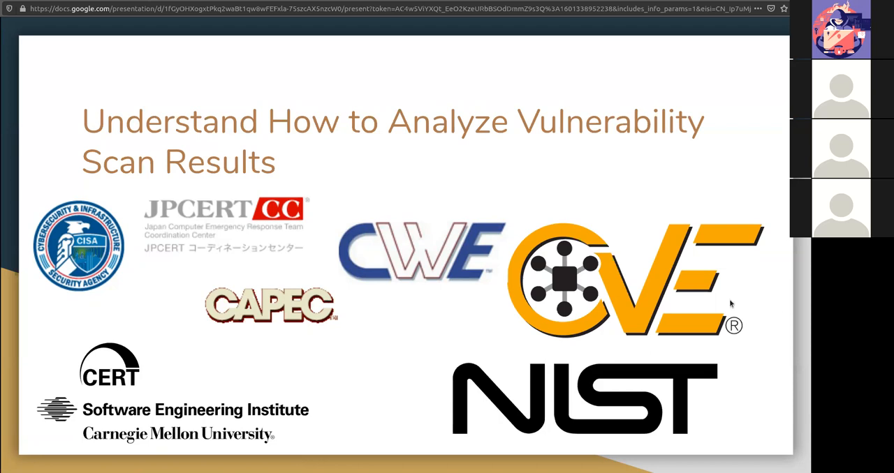
- Advance to the automated vulnerability scanner slide with the passive SPAN-port diagram
{"action": "key", "text": "Right"}
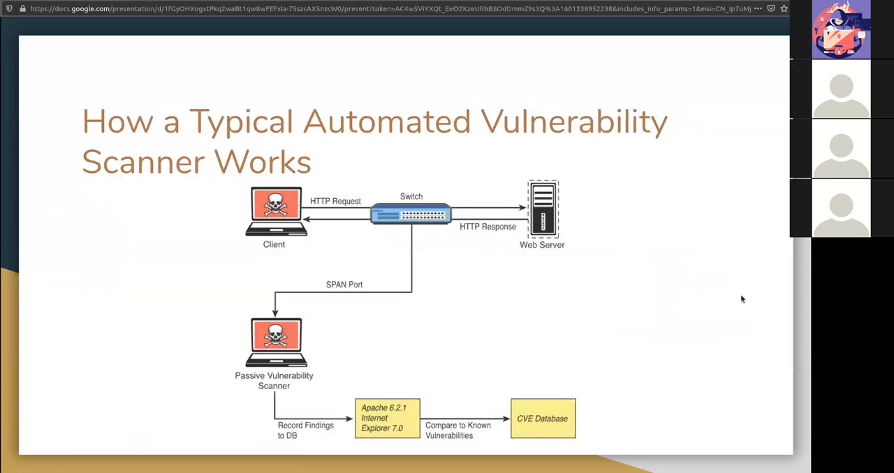
{"action": "mouse_move", "coordinate": [656, 332]}
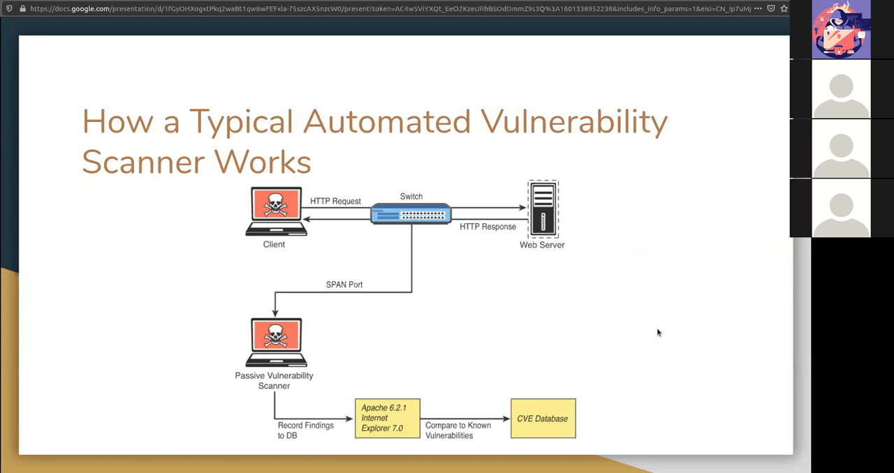
{"action": "mouse_move", "coordinate": [666, 326]}
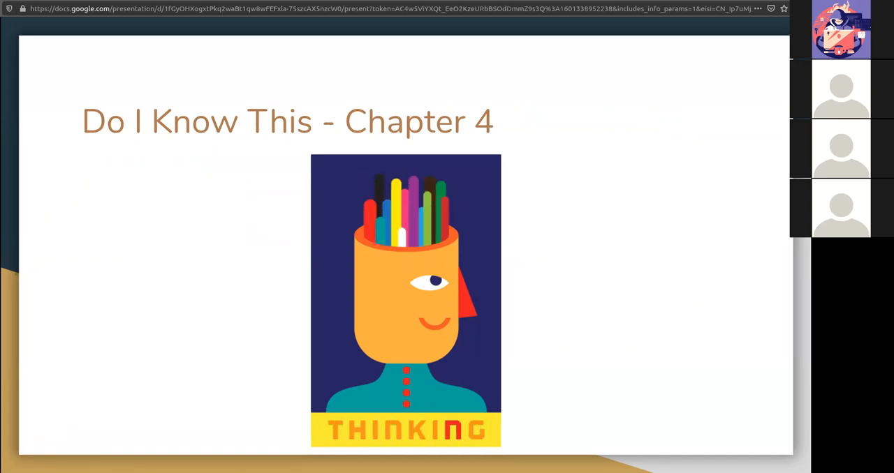
{"action": "mouse_move", "coordinate": [771, 426]}
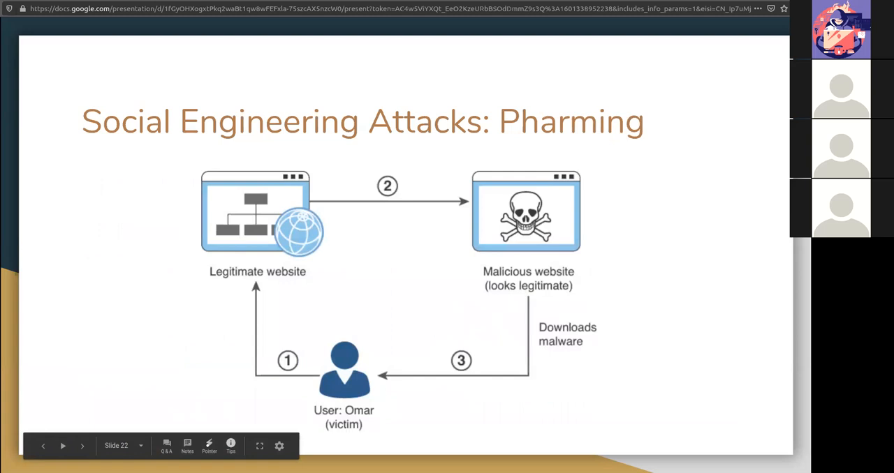
- Revisit the PAYMENT CONFIRMATION phishing email slide, then move on to Motivation Techniques
{"action": "left_click", "coordinate": [42, 446]}
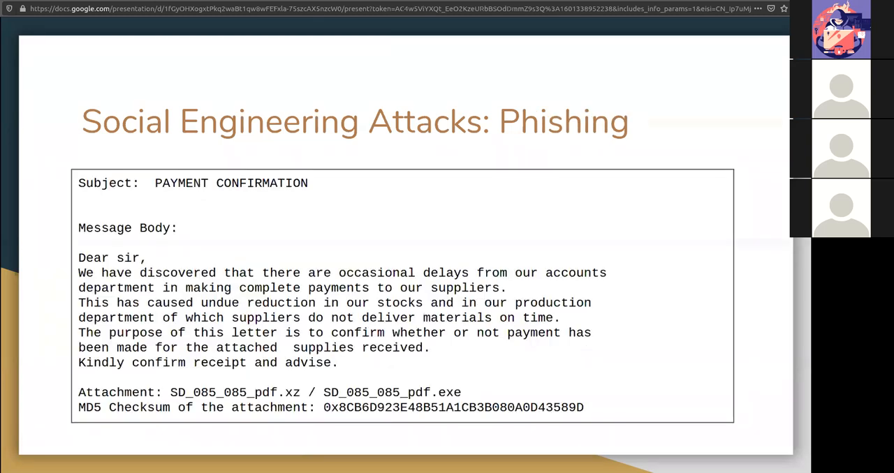
{"action": "mouse_move", "coordinate": [435, 408]}
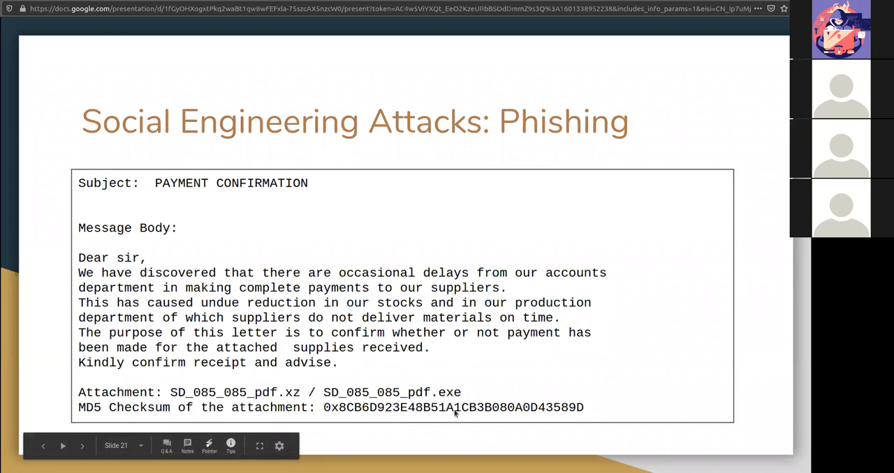
{"action": "mouse_move", "coordinate": [370, 414]}
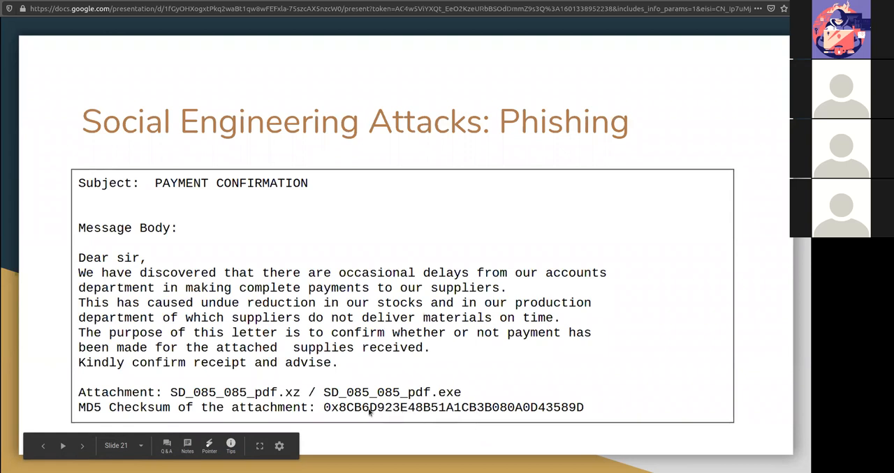
{"action": "mouse_move", "coordinate": [412, 399]}
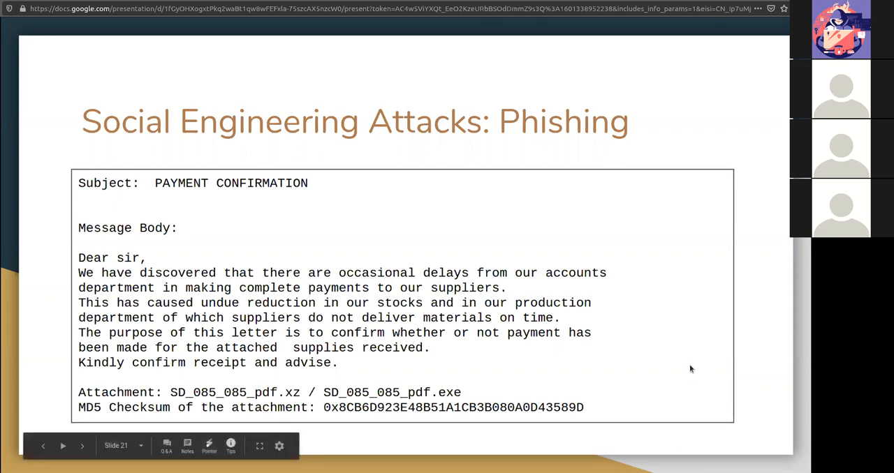
{"action": "left_click", "coordinate": [81, 446]}
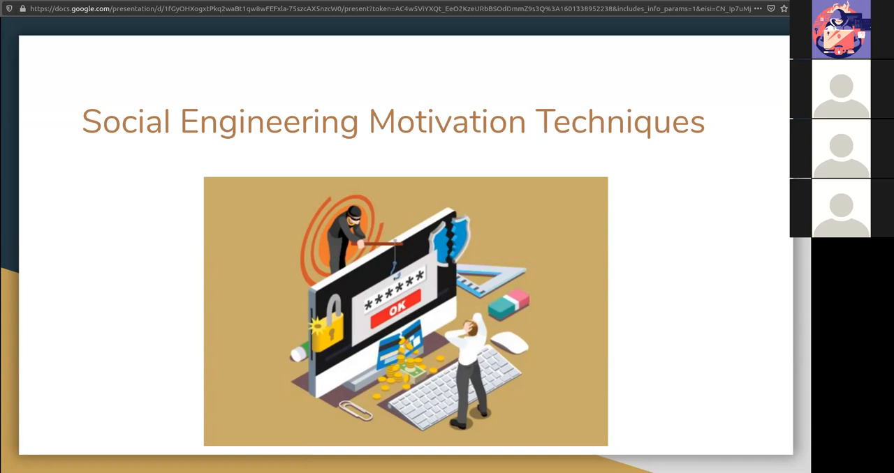
{"action": "mouse_move", "coordinate": [792, 425]}
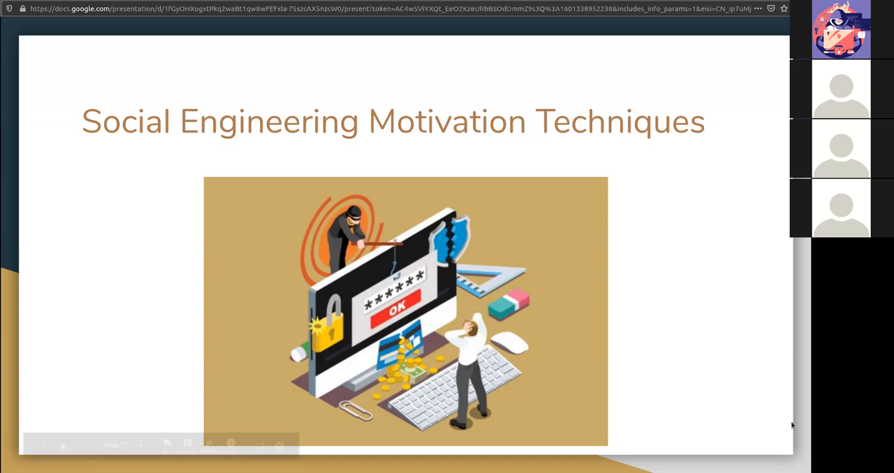
- Advance to the Shoulder Surfing slide with the train commuter photo
{"action": "key", "text": "Right"}
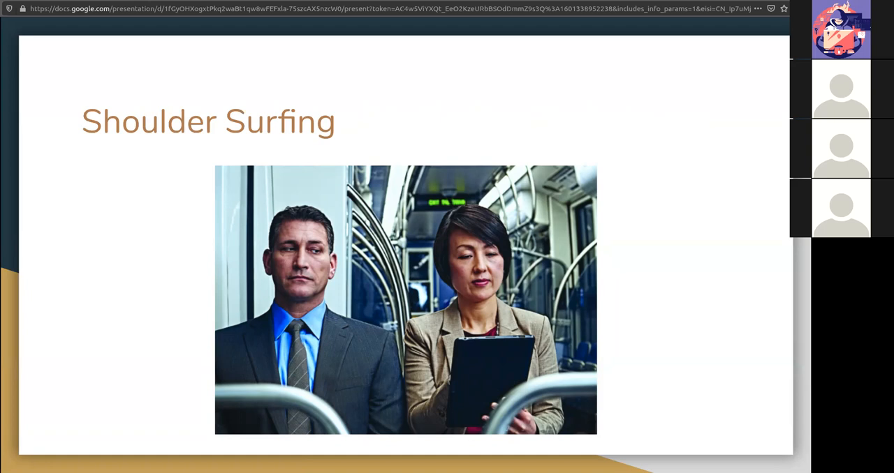
{"action": "mouse_move", "coordinate": [483, 105]}
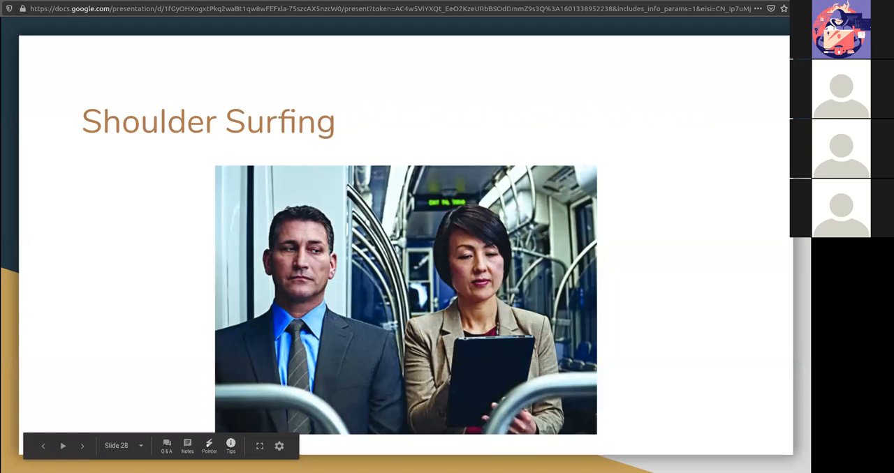
- Advance to slide 29, USB Key Drop and Social Engineering, with the USB stick photos
{"action": "left_click", "coordinate": [81, 447]}
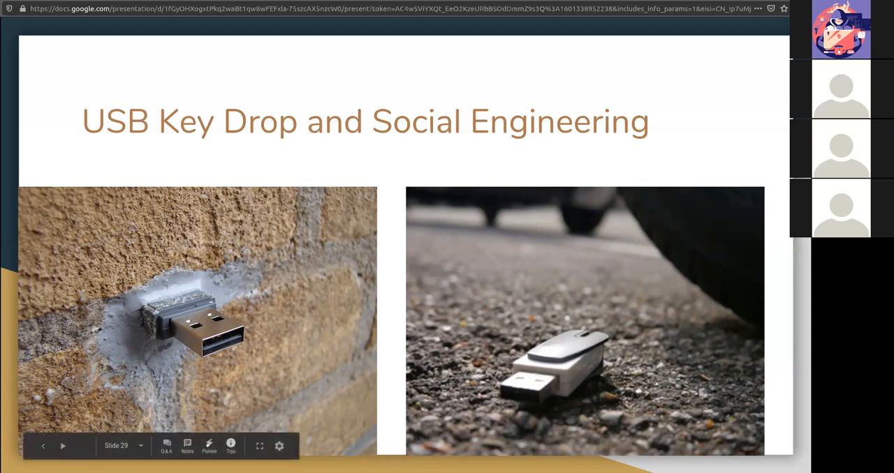
{"action": "mouse_move", "coordinate": [590, 53]}
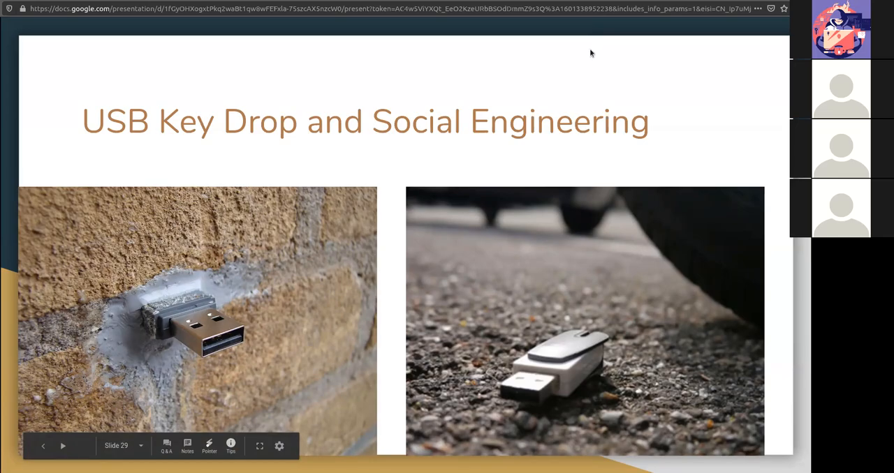